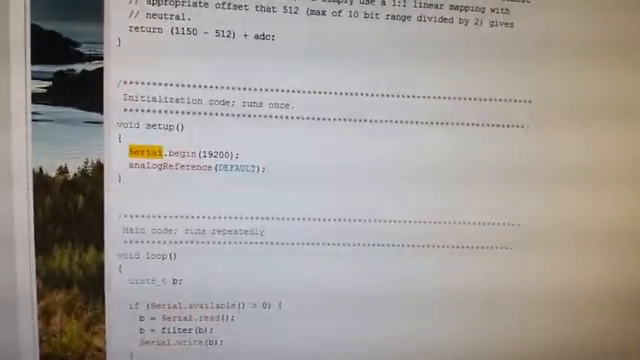
scroll("up", 3)
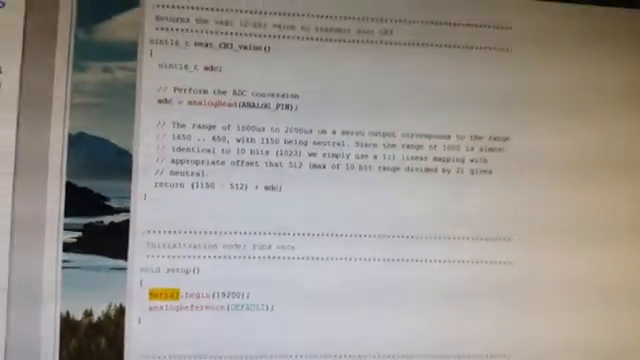